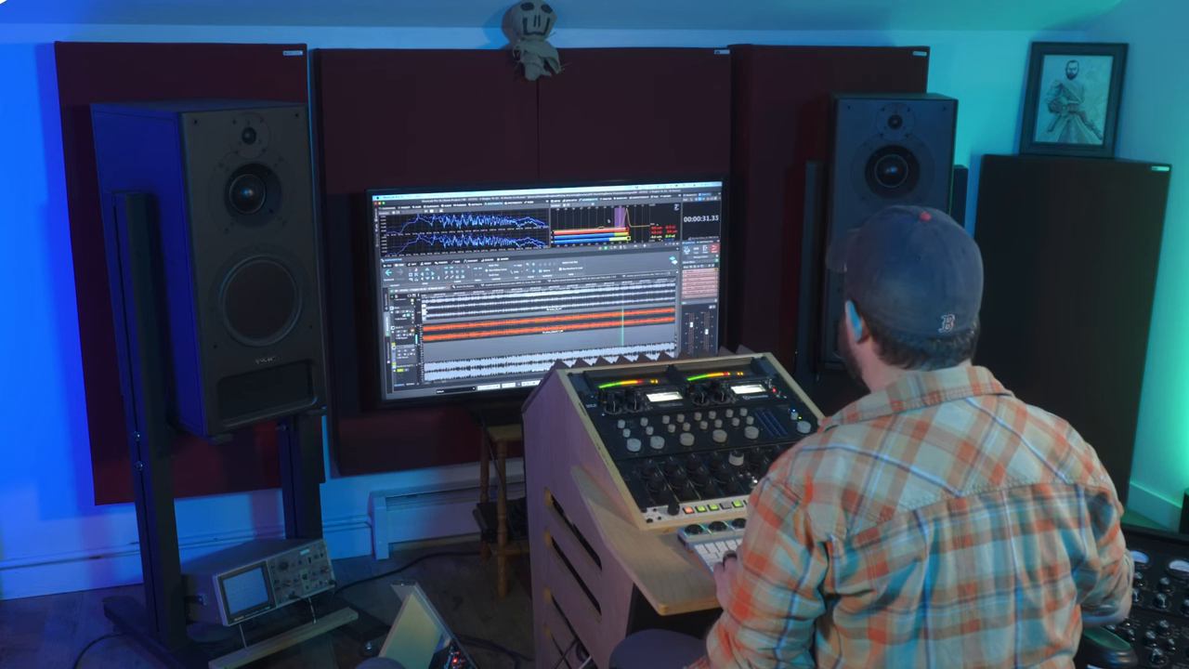
# Bring up the official WaveLab YouTube channel via the manuals page's tutorial-videos link.
pyautogui.click(301, 7)
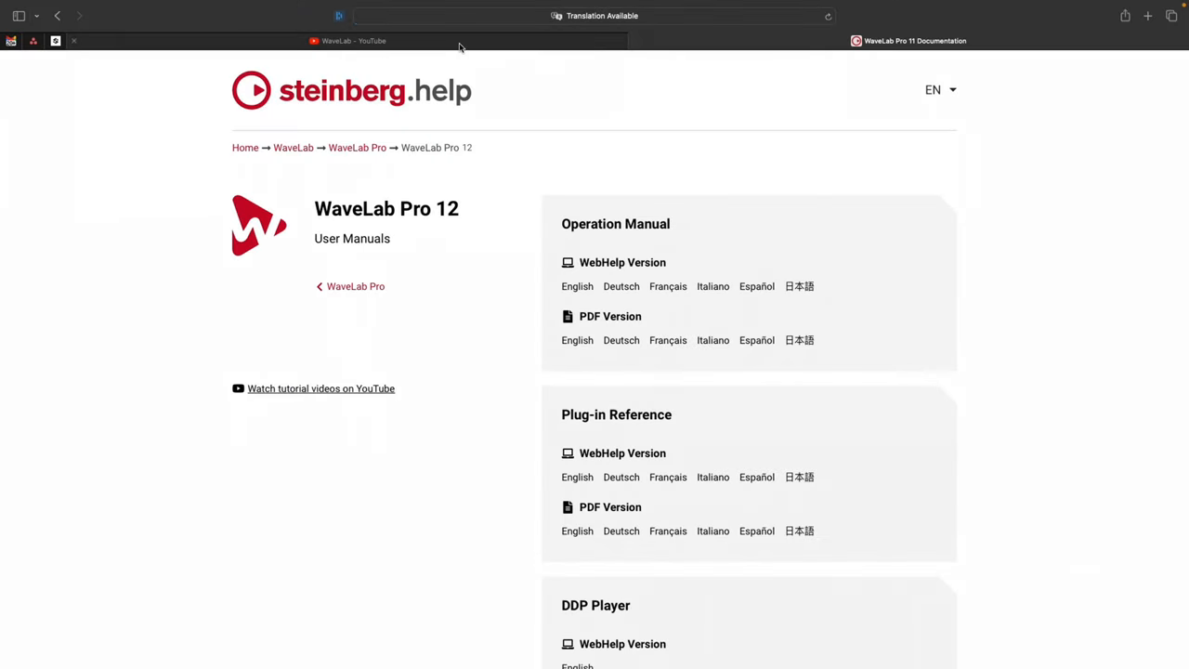
pyautogui.click(354, 41)
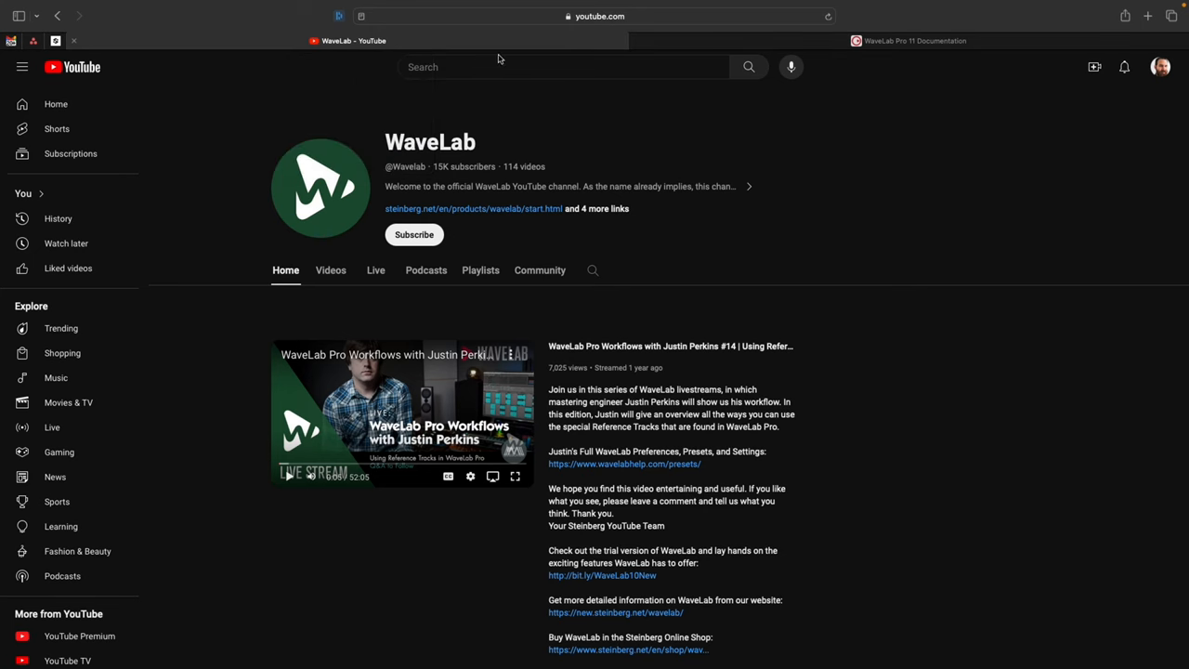
pyautogui.scroll(-3)
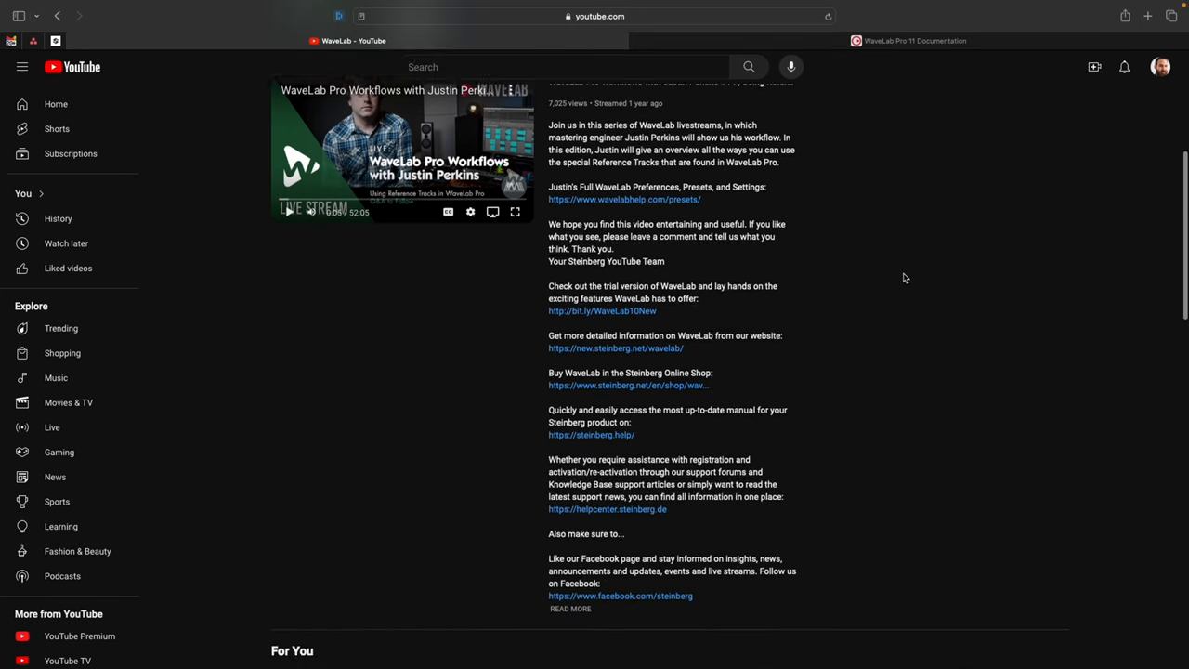
pyautogui.scroll(-3)
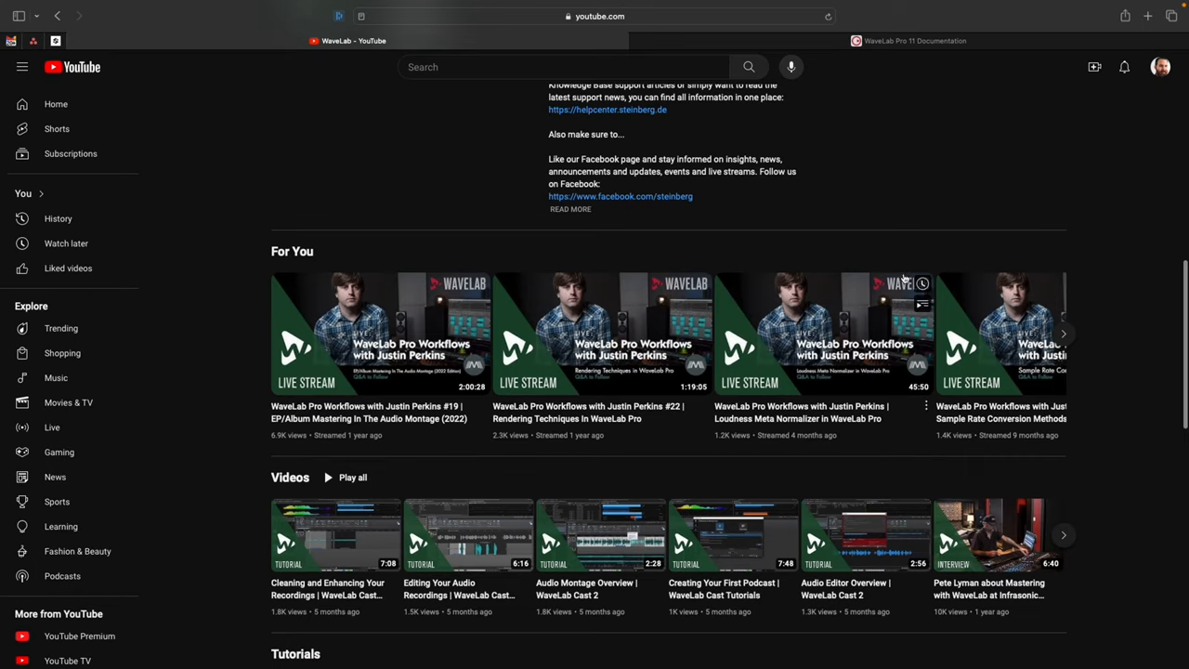
pyautogui.scroll(-3)
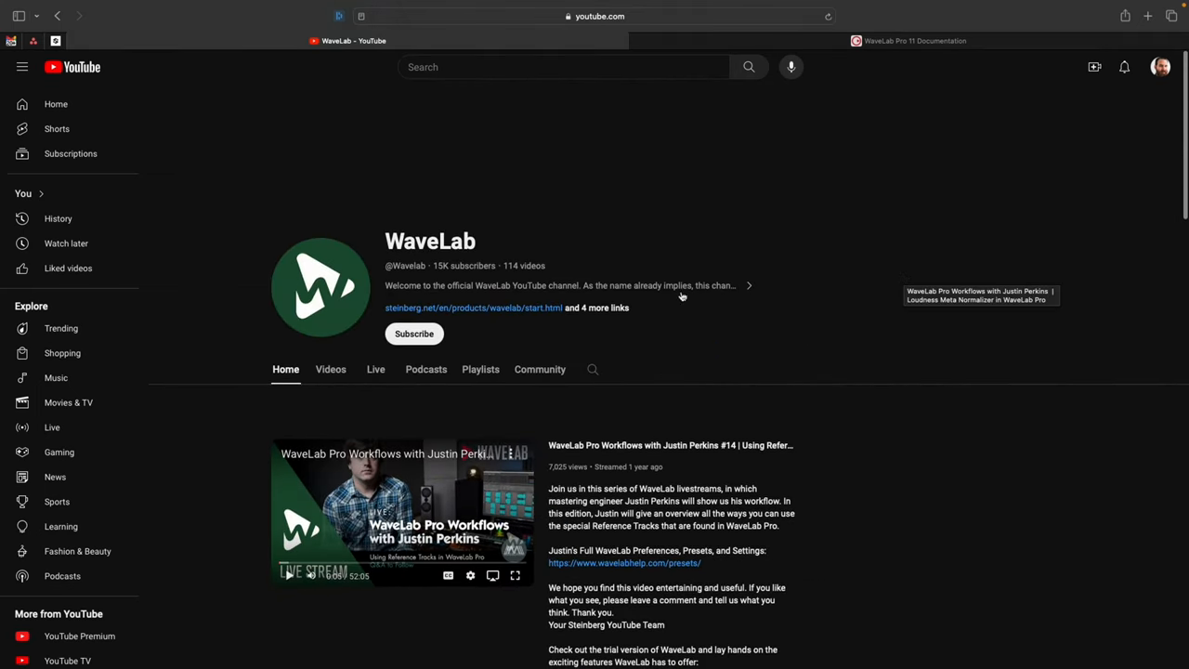
# Subscribe to the WaveLab channel and set its notification bell to All.
pyautogui.click(412, 334)
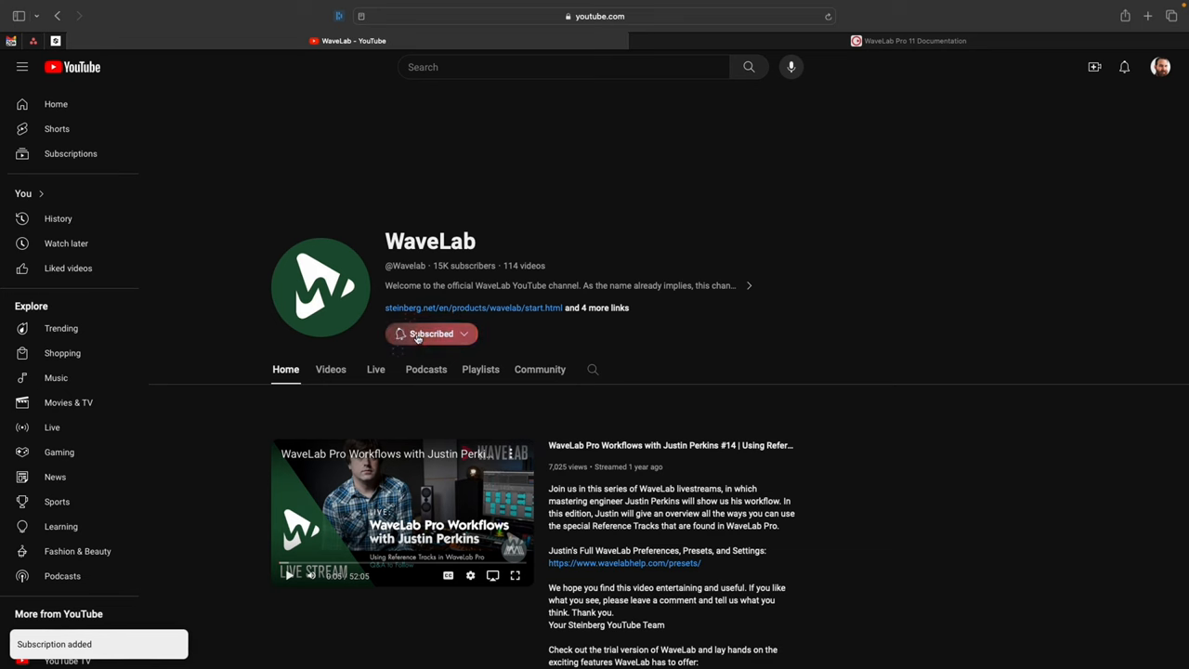
pyautogui.click(432, 335)
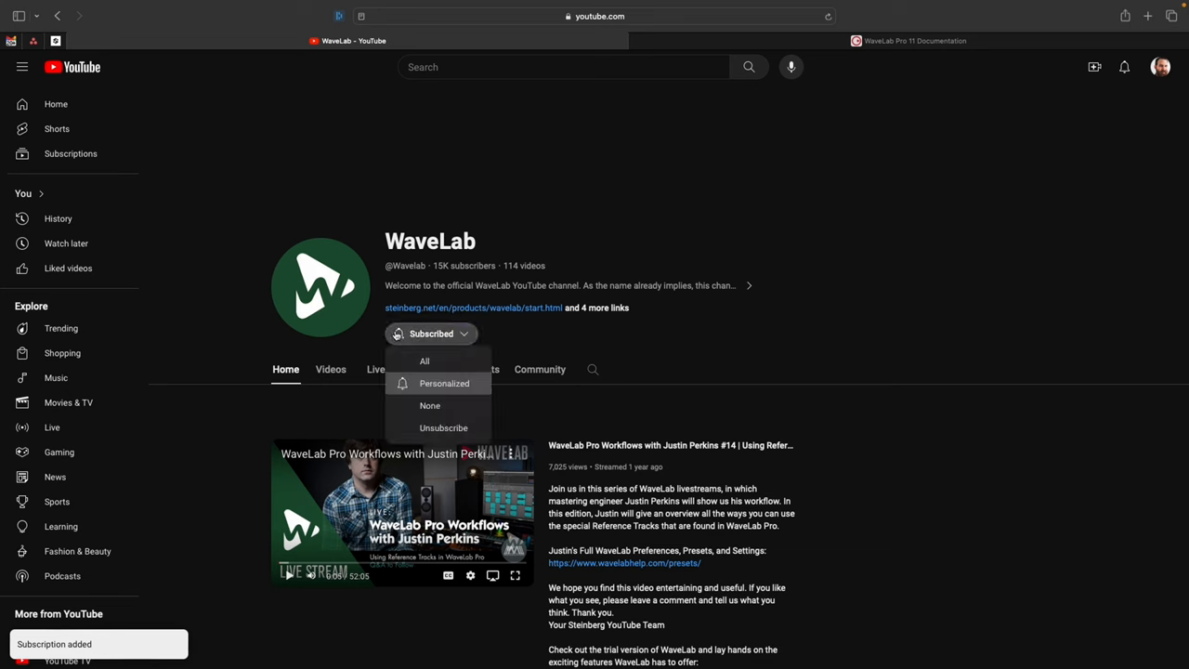
pyautogui.click(424, 361)
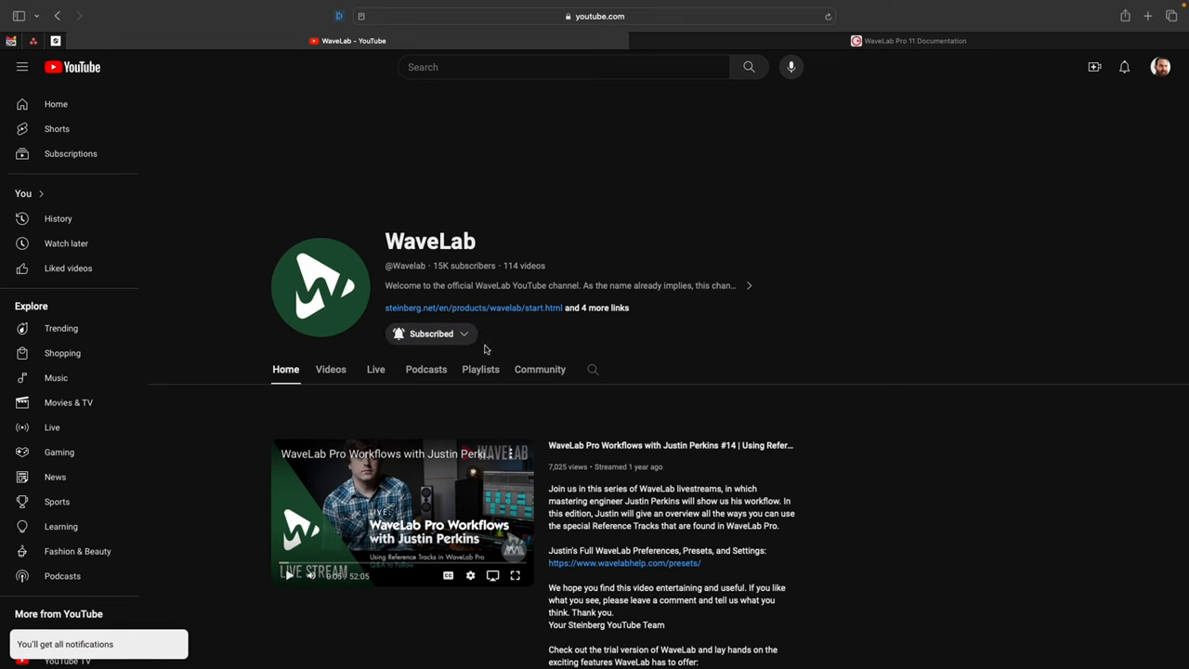